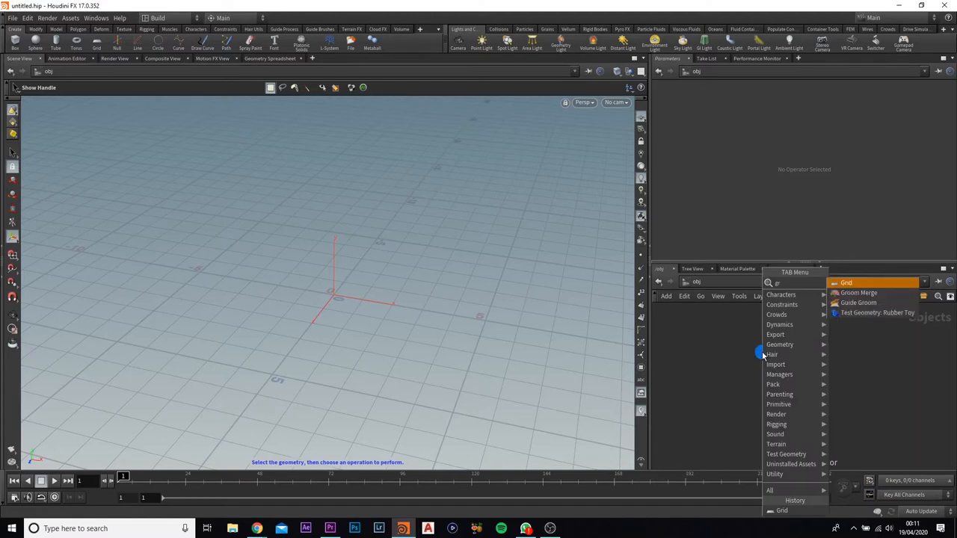
# Create a Grid SOP feeding a Scatter SOP and start a new wire from the scatter output.
pyautogui.click(846, 283)
pyautogui.write('s')
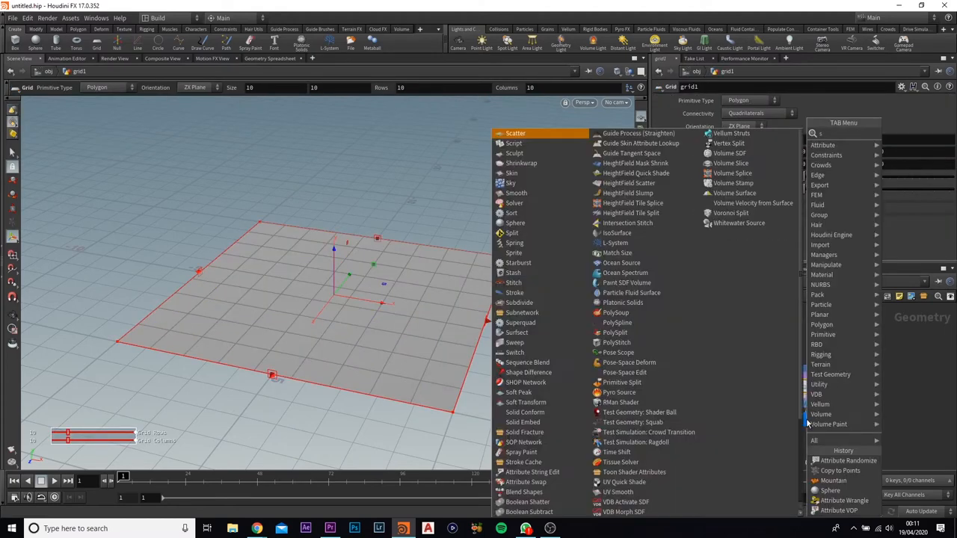
pyautogui.click(514, 133)
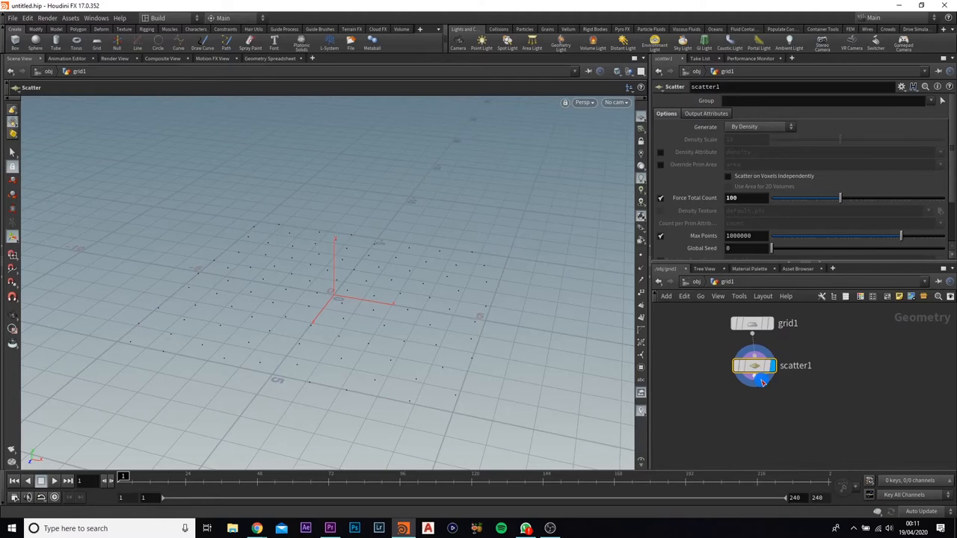
pyautogui.moveTo(754, 381); pyautogui.dragTo(759, 410)
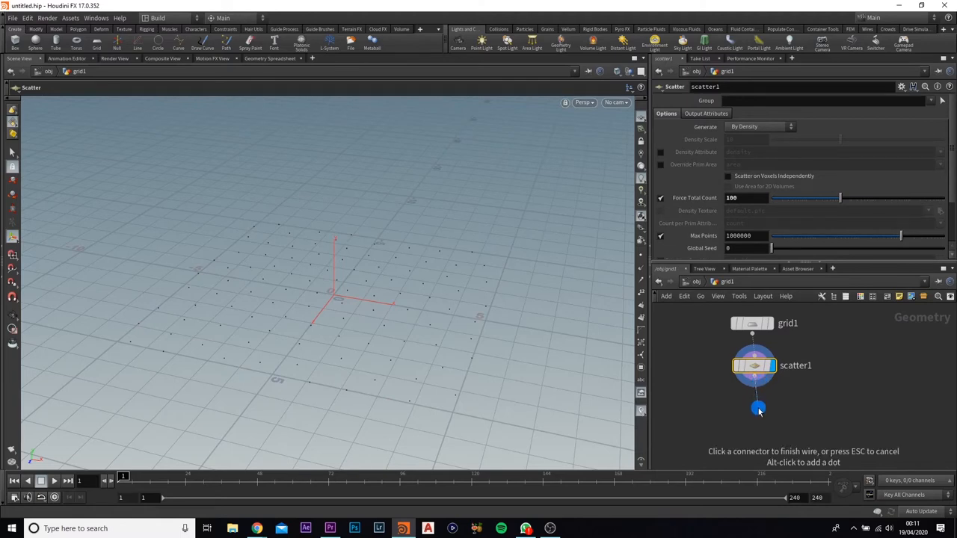
pyautogui.click(760, 408)
pyautogui.write('attr v')
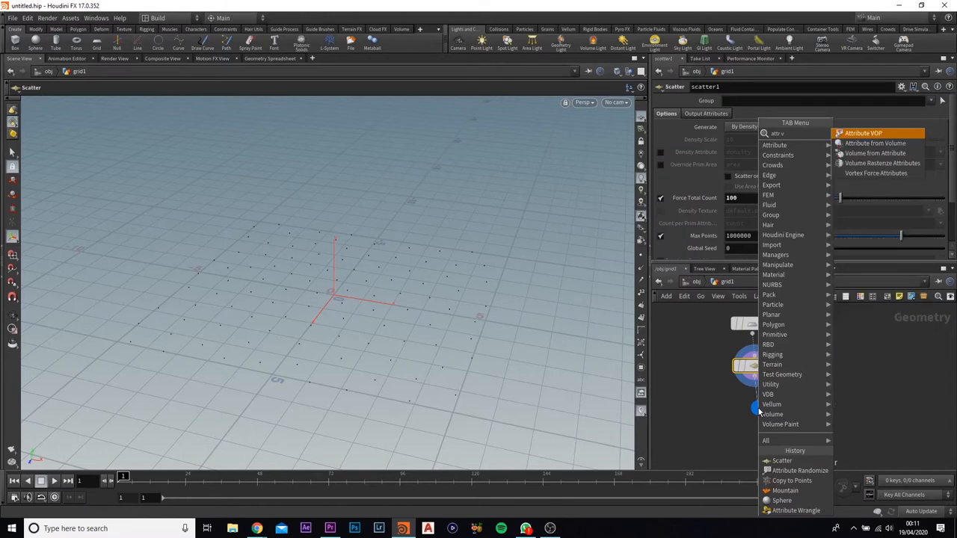
# Add an Attribute VOP below the scatter and dive into its internal network.
pyautogui.click(864, 133)
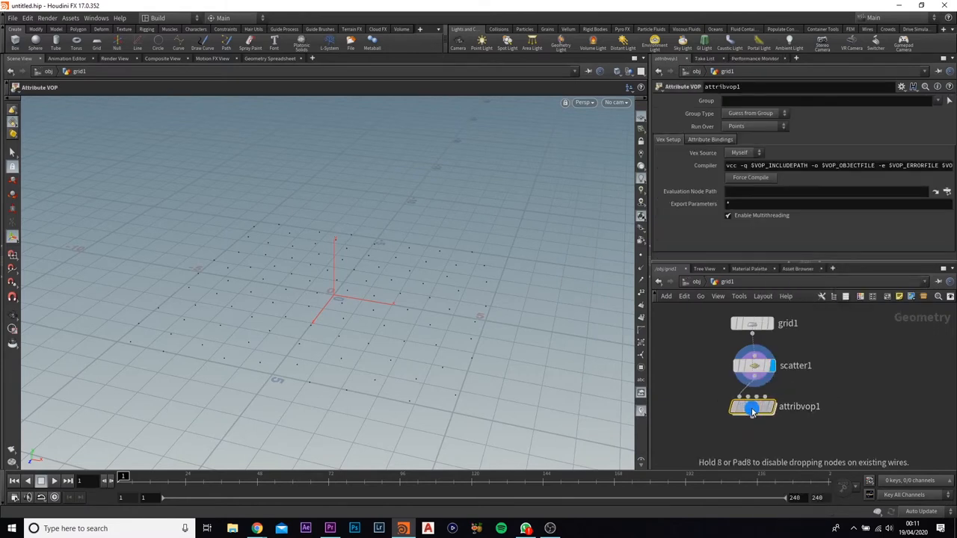
pyautogui.doubleClick(753, 406)
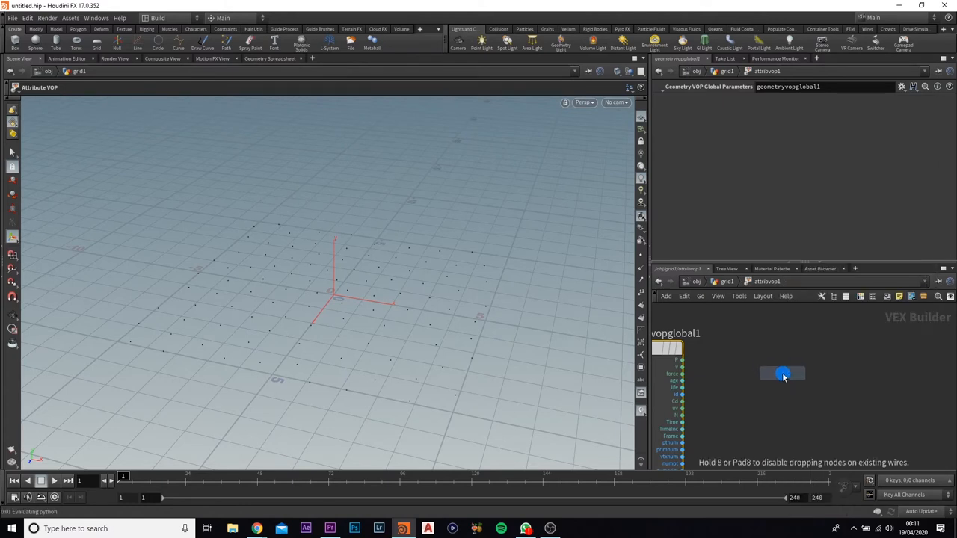
# Feed P into Anti-Aliased Noise and export the result through a Bind Export named pscale.
pyautogui.click(780, 374)
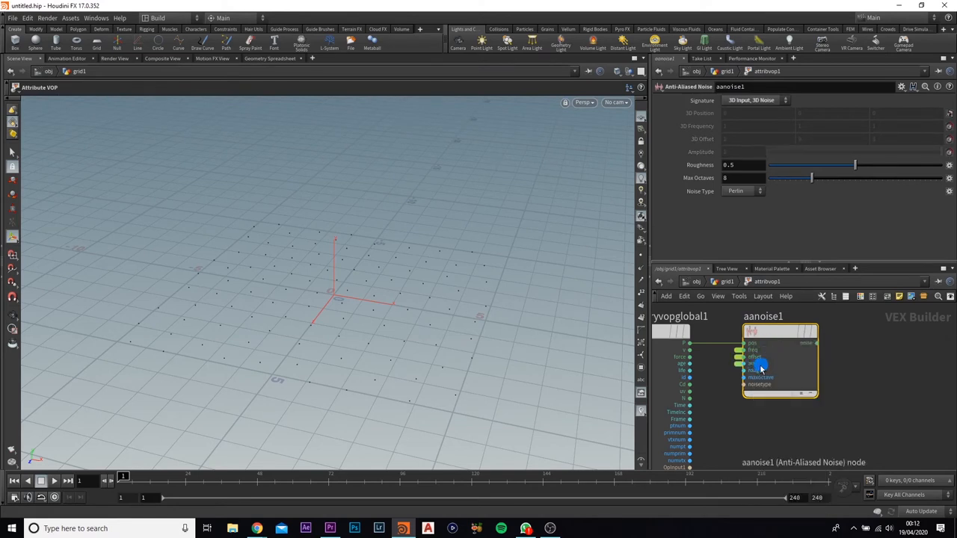
pyautogui.rightClick(760, 366)
pyautogui.write('b')
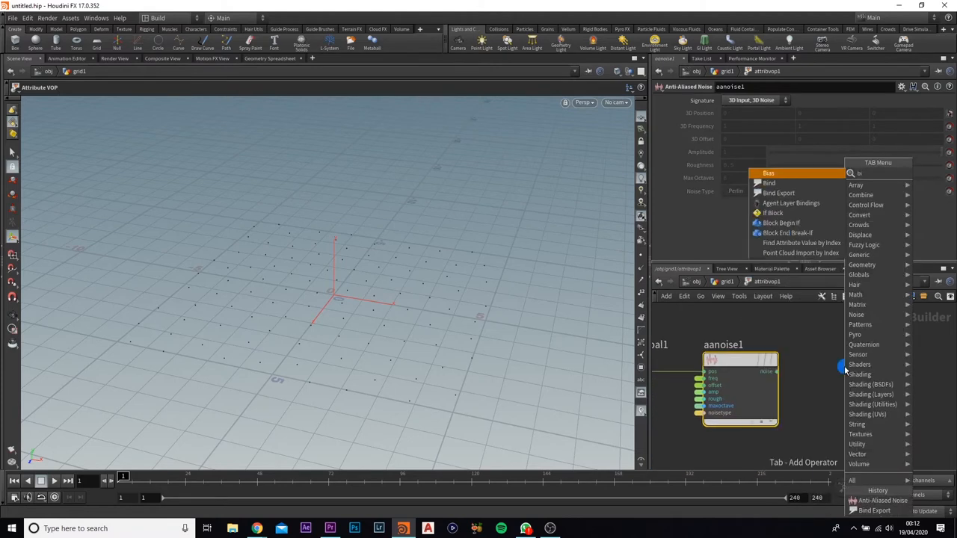
pyautogui.write('in')
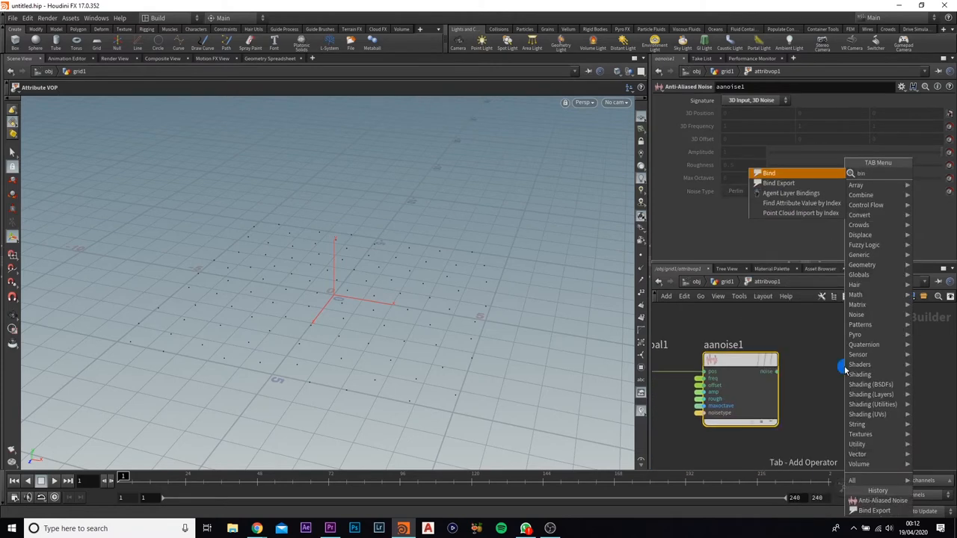
pyautogui.click(768, 174)
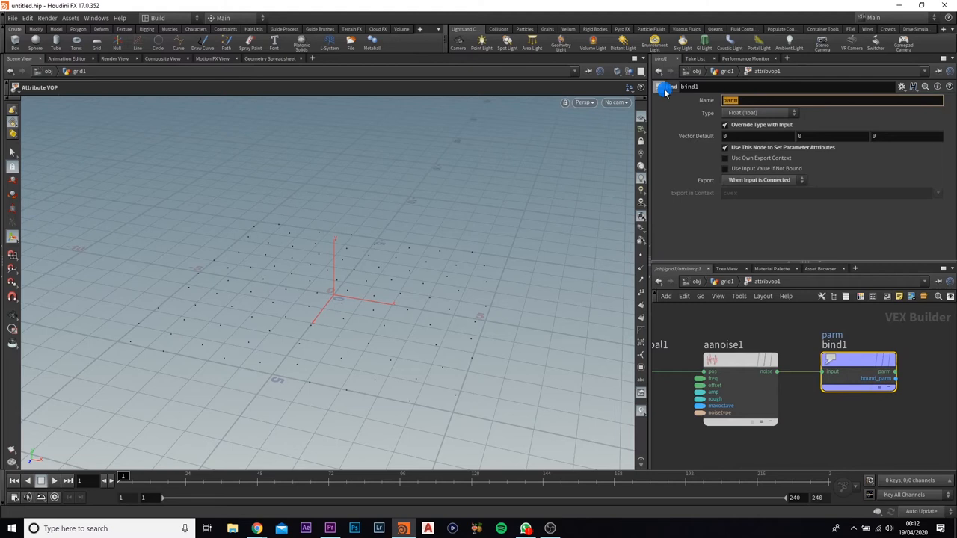
pyautogui.write('pscale')
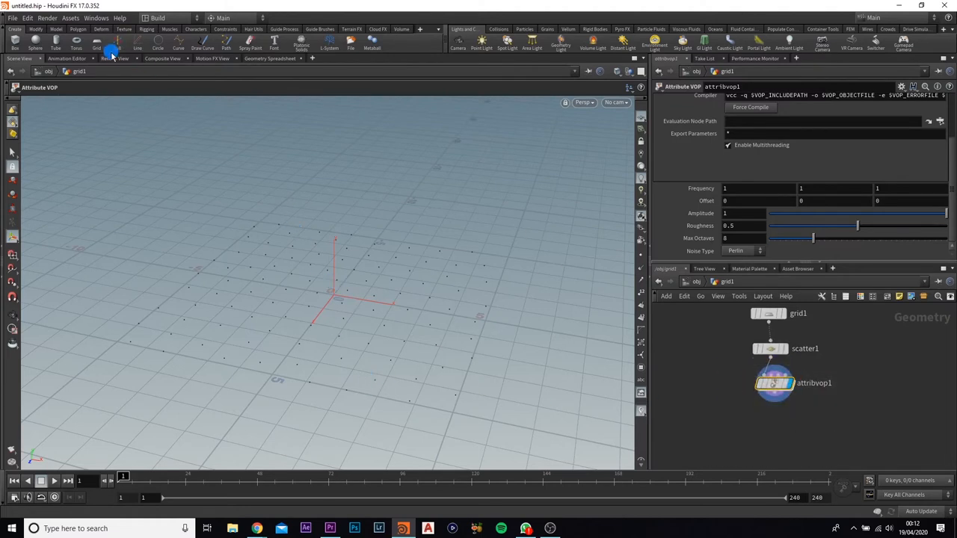
# Switch the viewer to the render view and raise the noise amplitude to about 0.545.
pyautogui.click(114, 59)
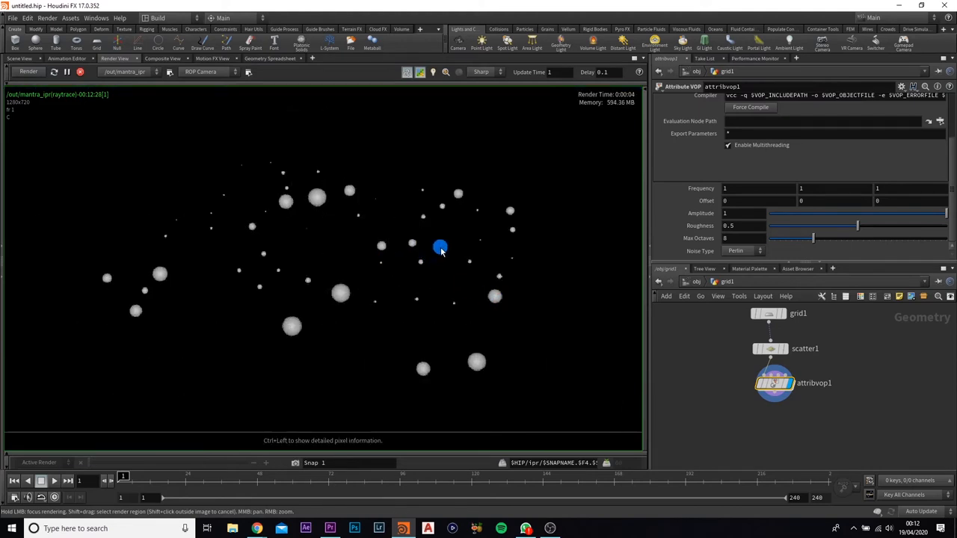
pyautogui.moveTo(316, 195)
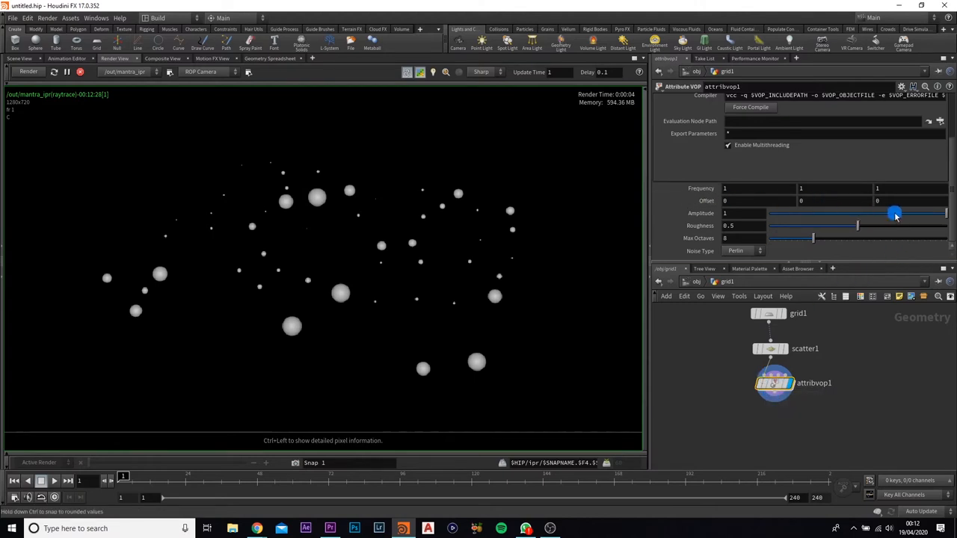
pyautogui.moveTo(895, 213); pyautogui.dragTo(876, 214)
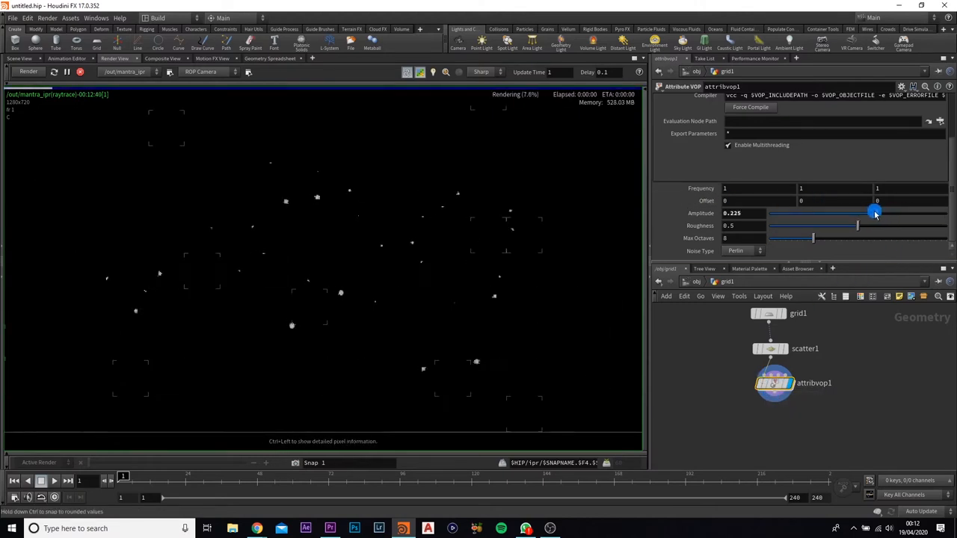
pyautogui.moveTo(876, 214); pyautogui.dragTo(886, 214)
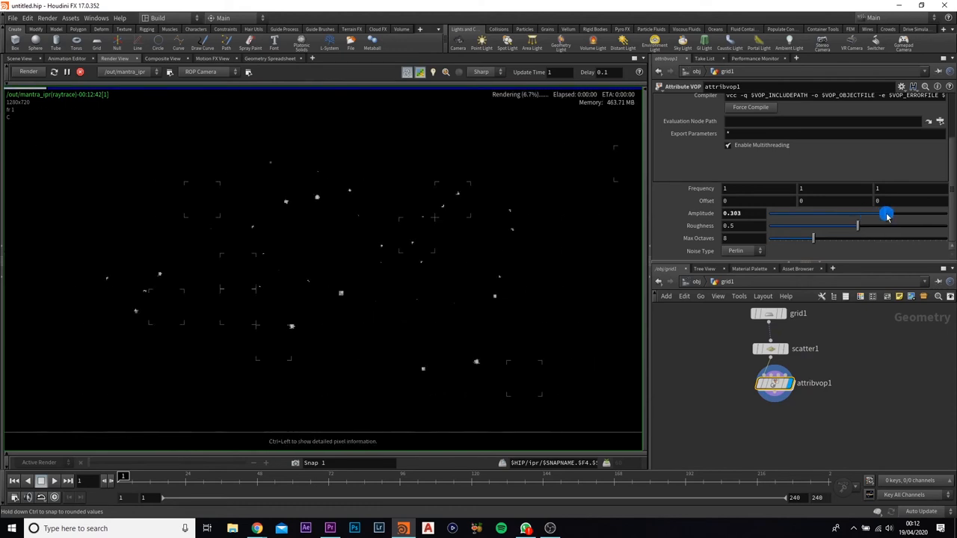
pyautogui.moveTo(885, 212); pyautogui.dragTo(945, 213)
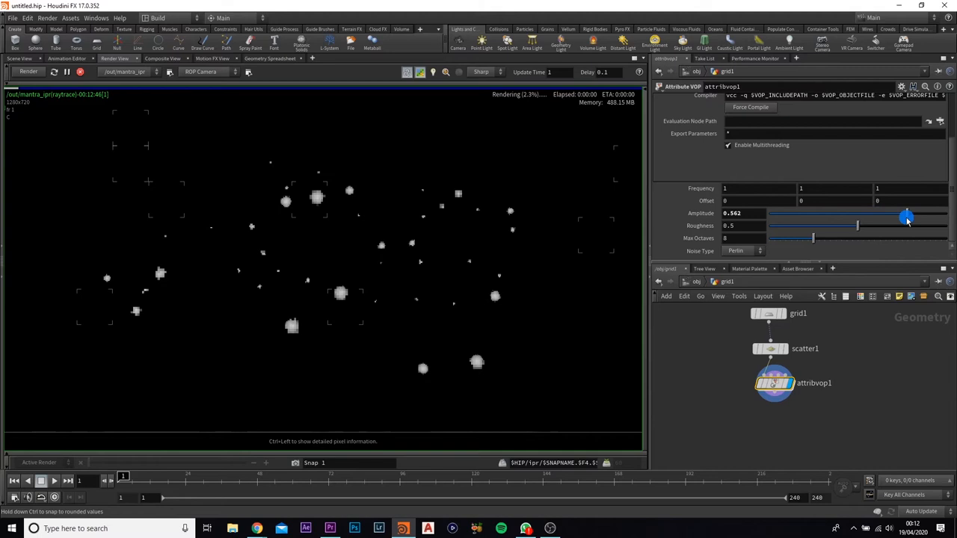
# Tune the noise roughness to about 0.412 and inspect the noise type setting.
pyautogui.moveTo(858, 225); pyautogui.dragTo(906, 226)
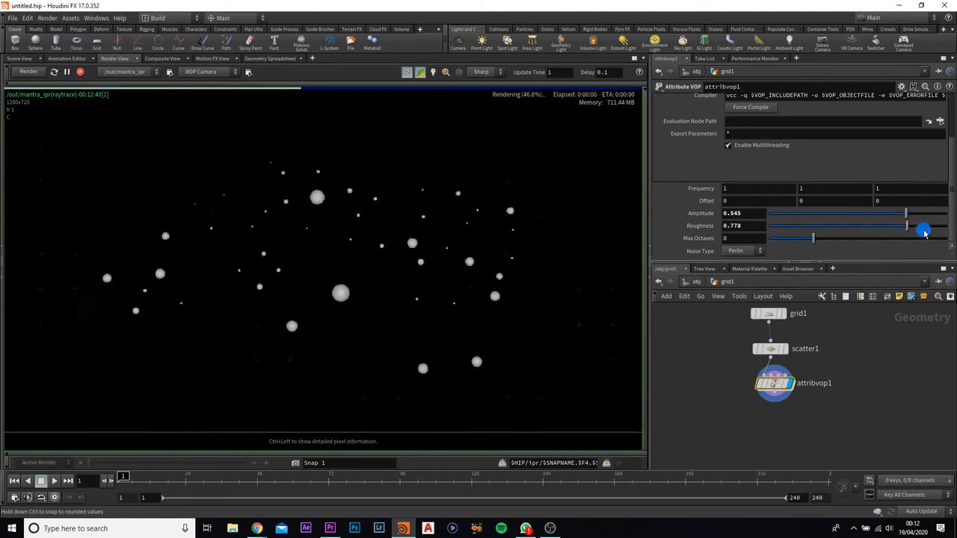
pyautogui.moveTo(924, 227); pyautogui.dragTo(885, 227)
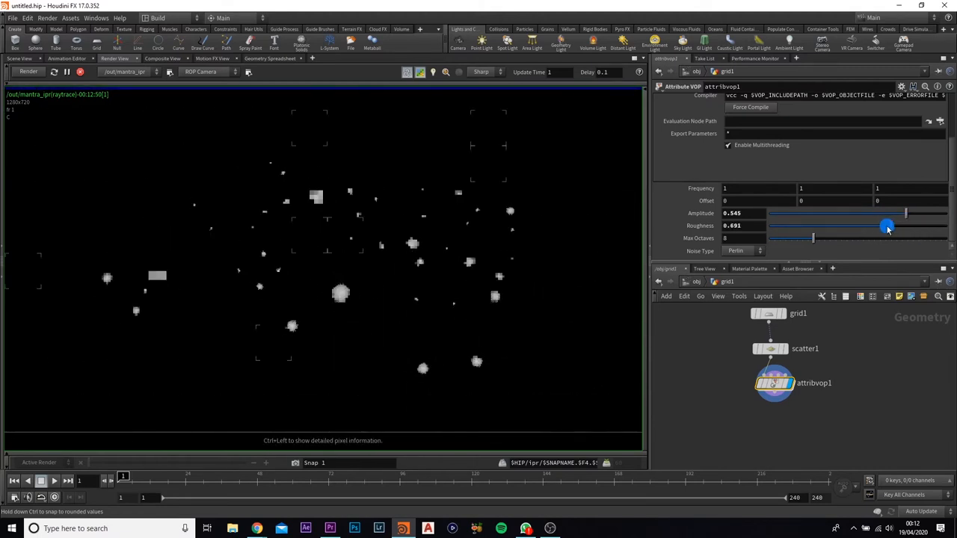
pyautogui.moveTo(886, 226); pyautogui.dragTo(930, 226)
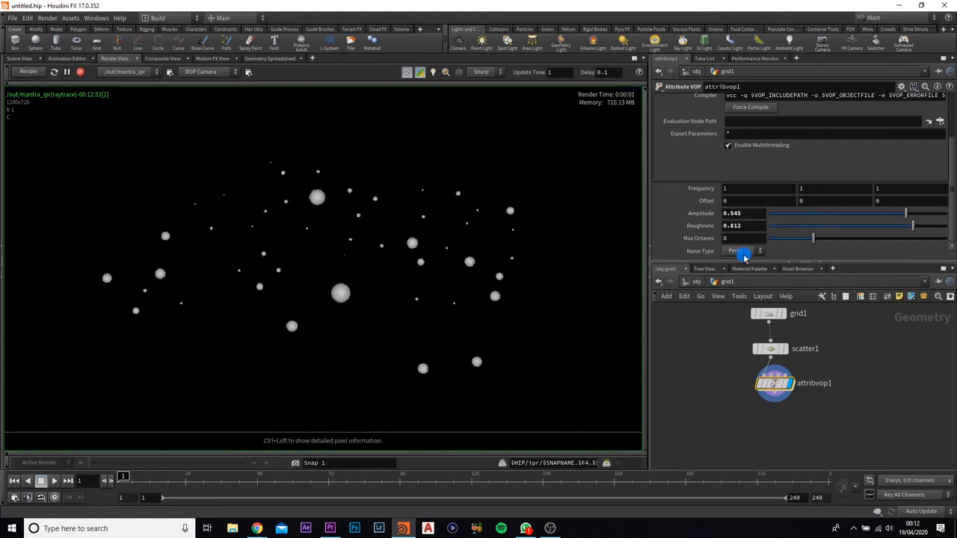
pyautogui.click(742, 251)
pyautogui.write('attr wr')
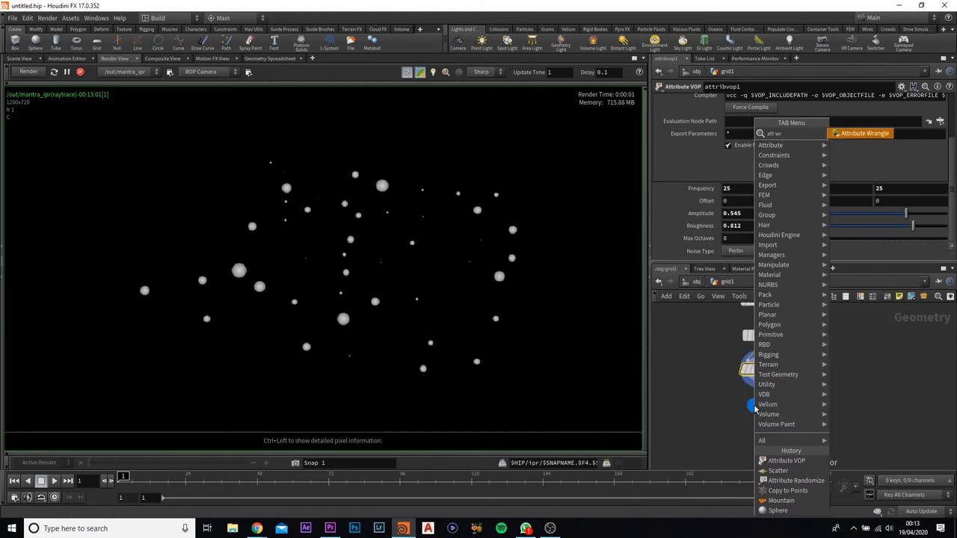
pyautogui.click(864, 133)
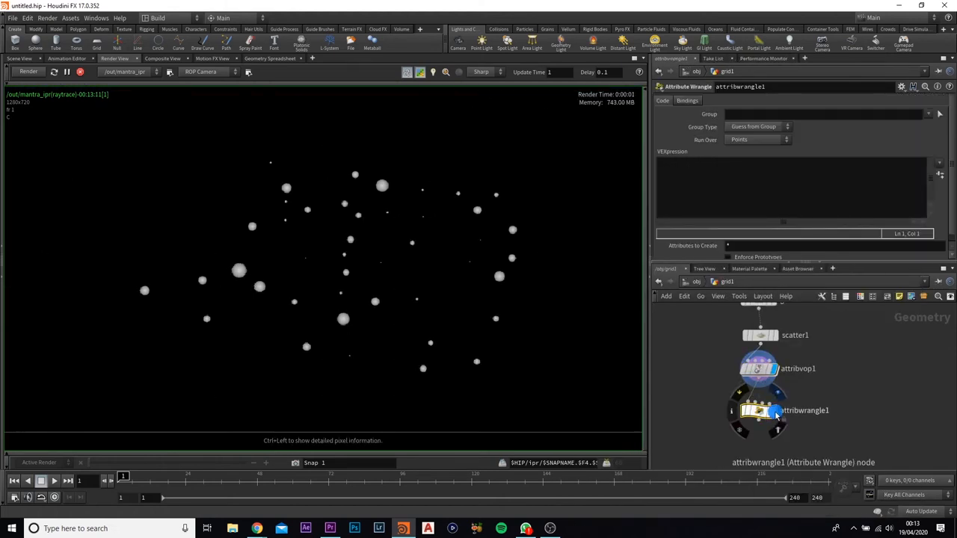
pyautogui.click(790, 187)
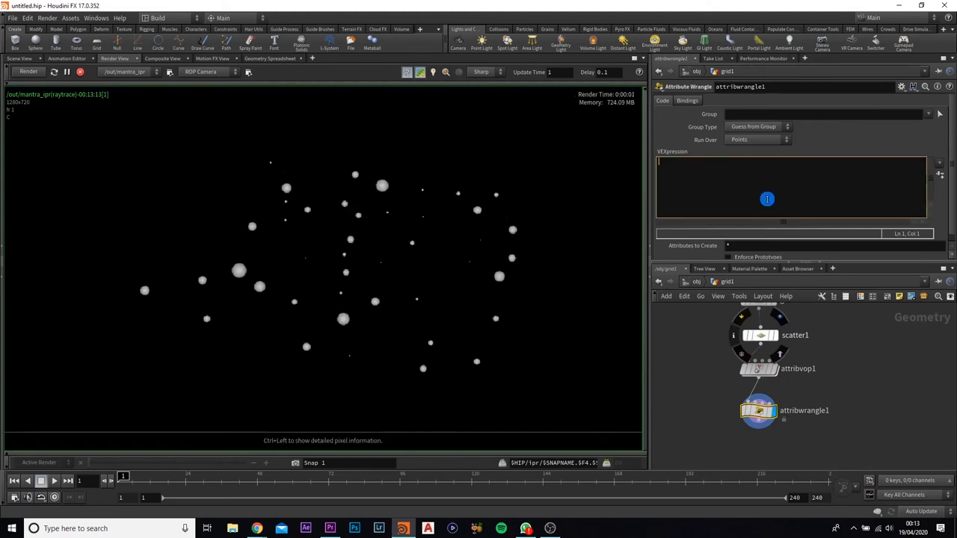
pyautogui.write('6')
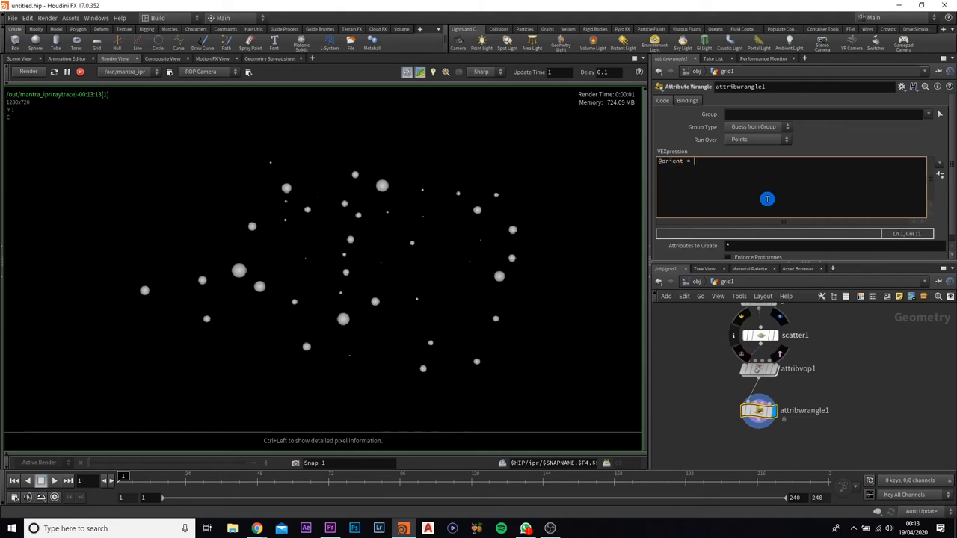
pyautogui.write('rand(')
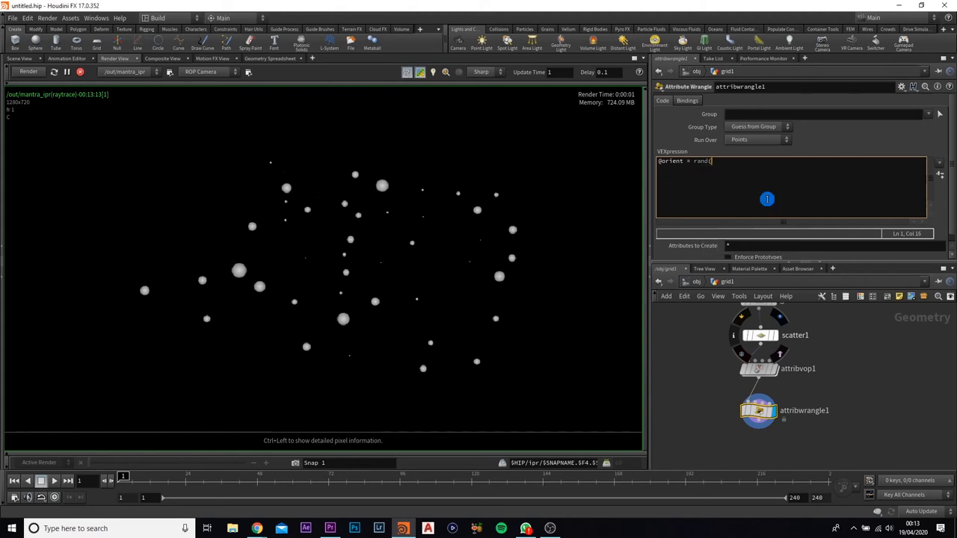
pyautogui.write('0')
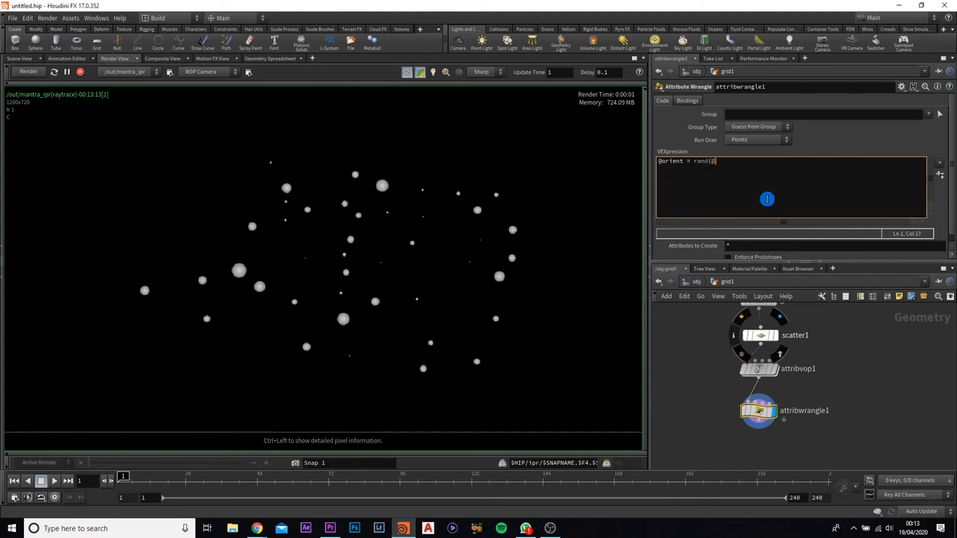
pyautogui.write('@ptnum);')
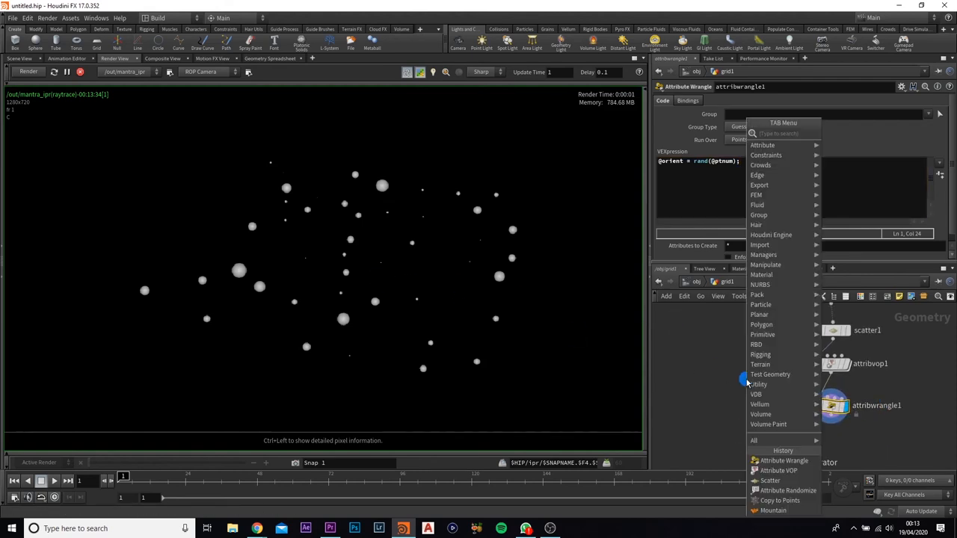
# Add a Box and copy it onto the scattered points with Copy to Points.
pyautogui.write('cub')
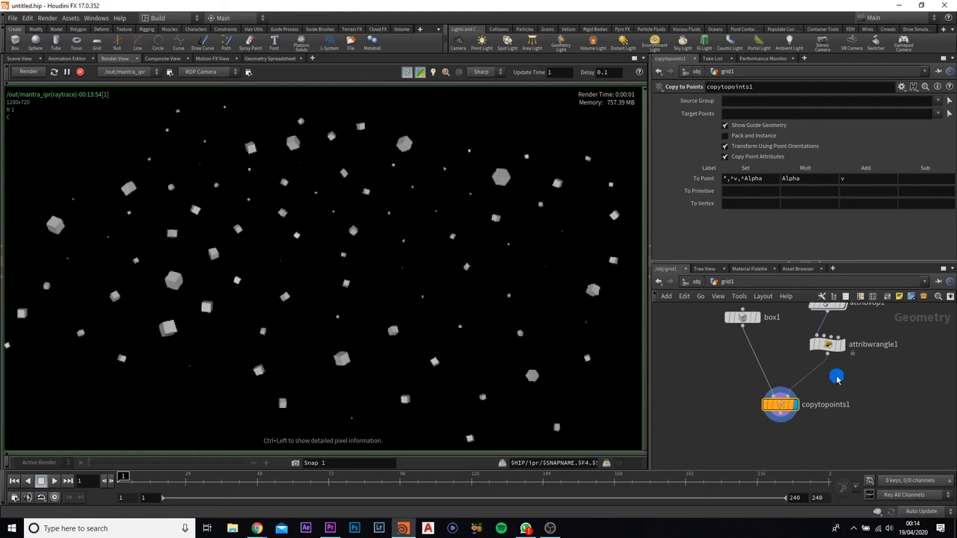
pyautogui.press('tab')
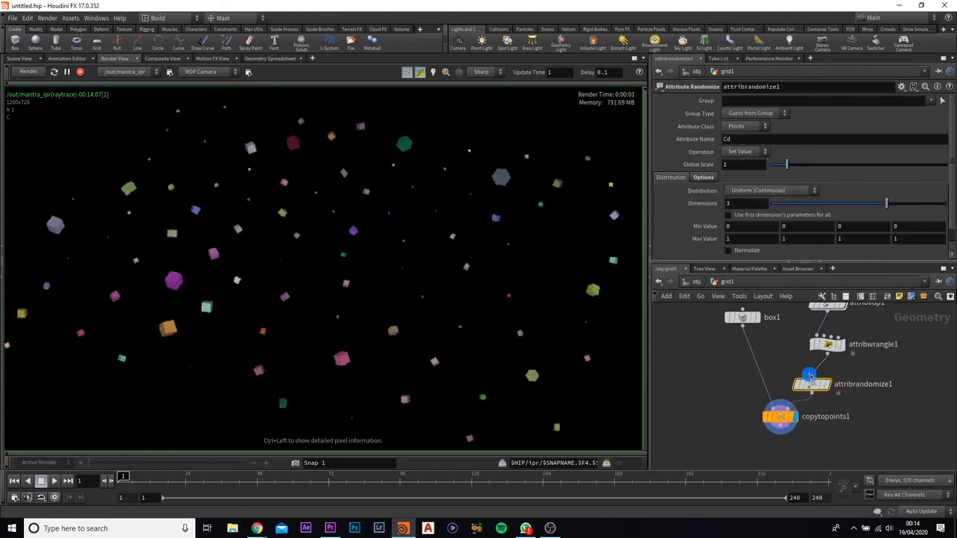
pyautogui.moveTo(681, 127)
pyautogui.write('orient')
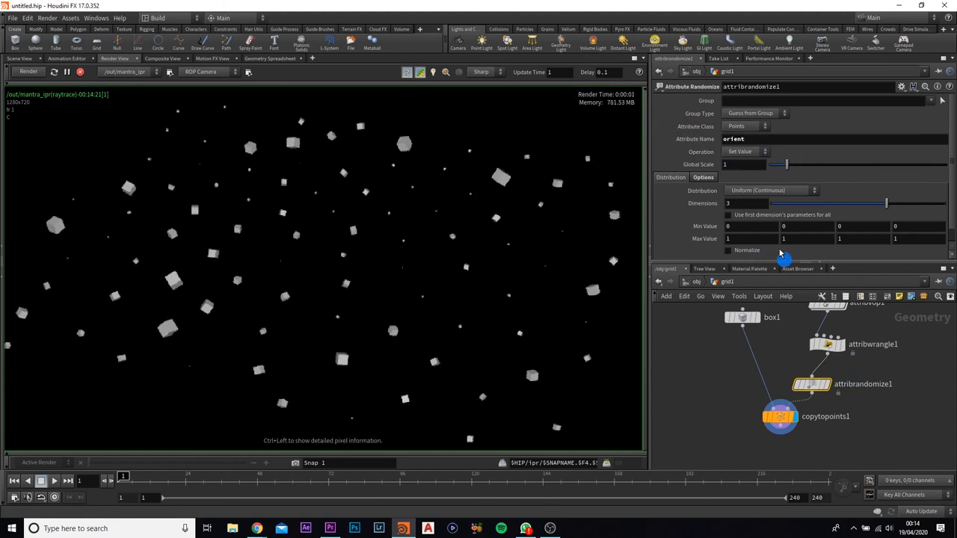
# Vary the Attribute Randomize global scale for orient, settling near 5.15.
pyautogui.moveTo(785, 165); pyautogui.dragTo(830, 164)
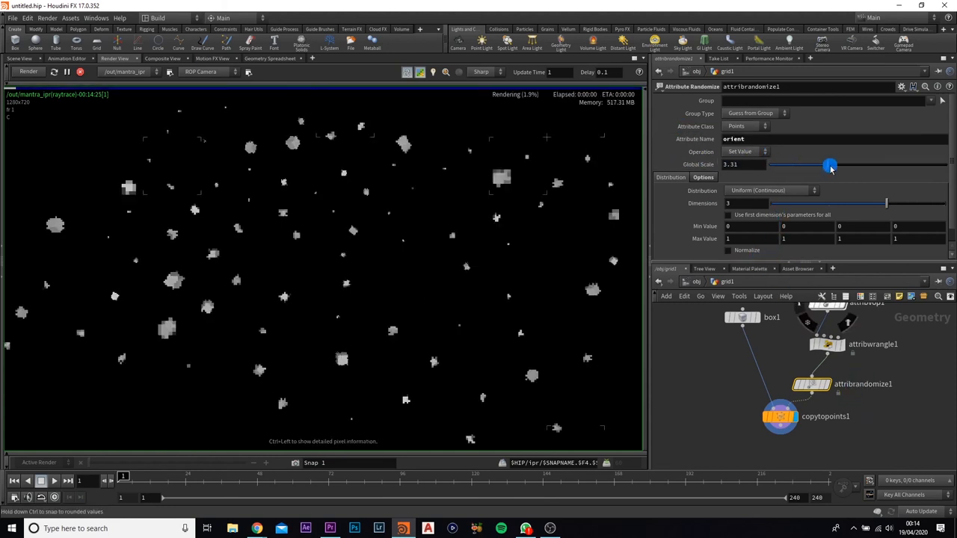
pyautogui.moveTo(830, 164); pyautogui.dragTo(881, 164)
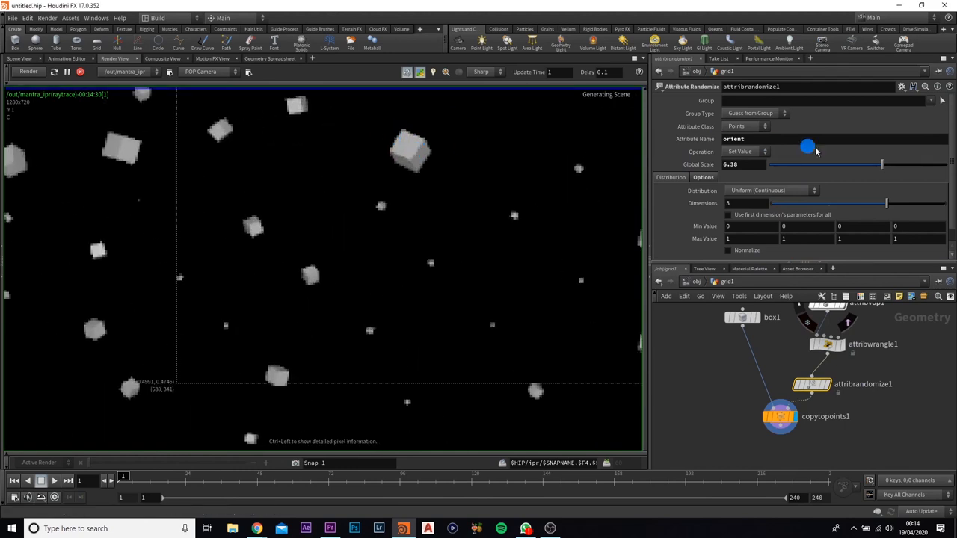
pyautogui.moveTo(808, 146); pyautogui.dragTo(786, 166)
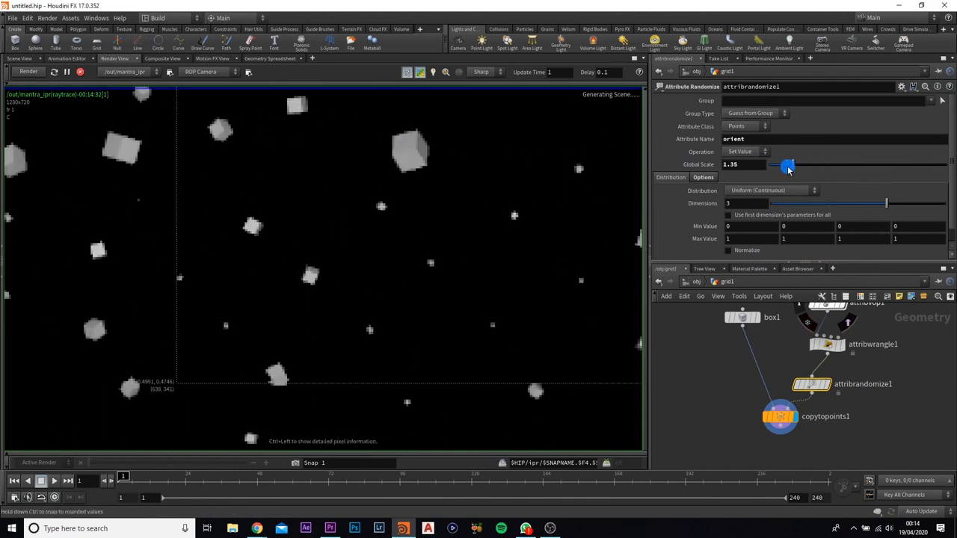
pyautogui.moveTo(786, 164); pyautogui.dragTo(864, 164)
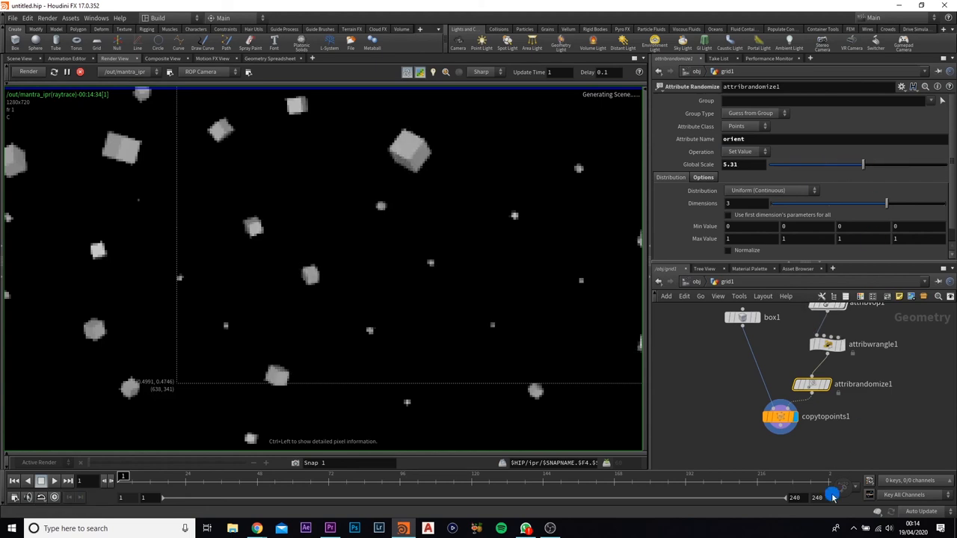